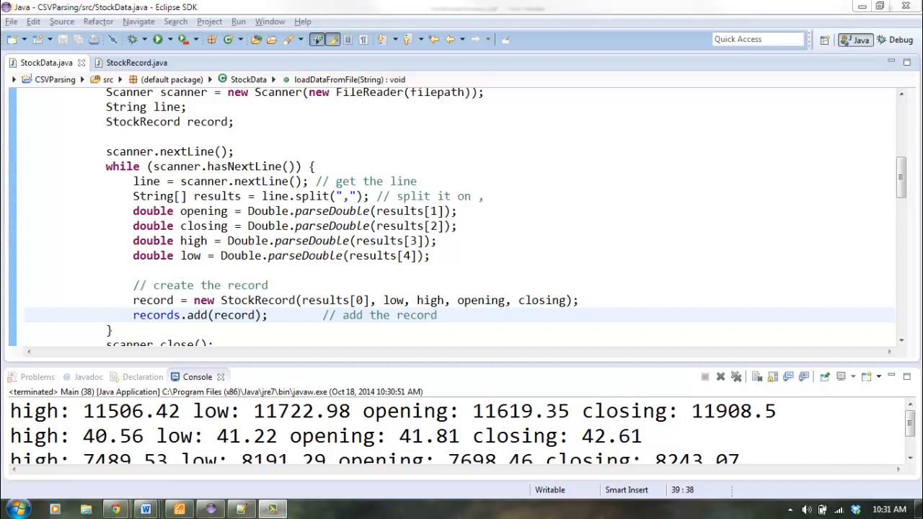
# Step: Review the CSV parsing code and highlight the closing variable to see its uses
pyautogui.click(173, 151)
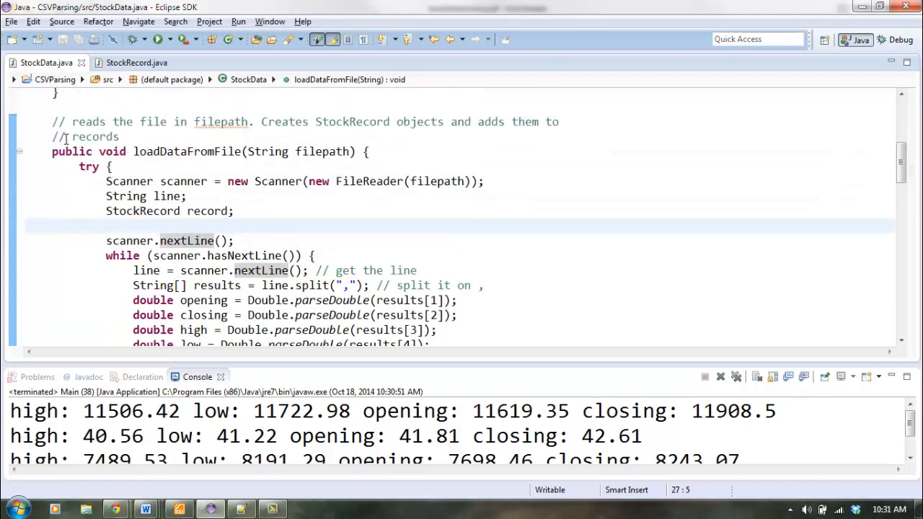
pyautogui.click(250, 181)
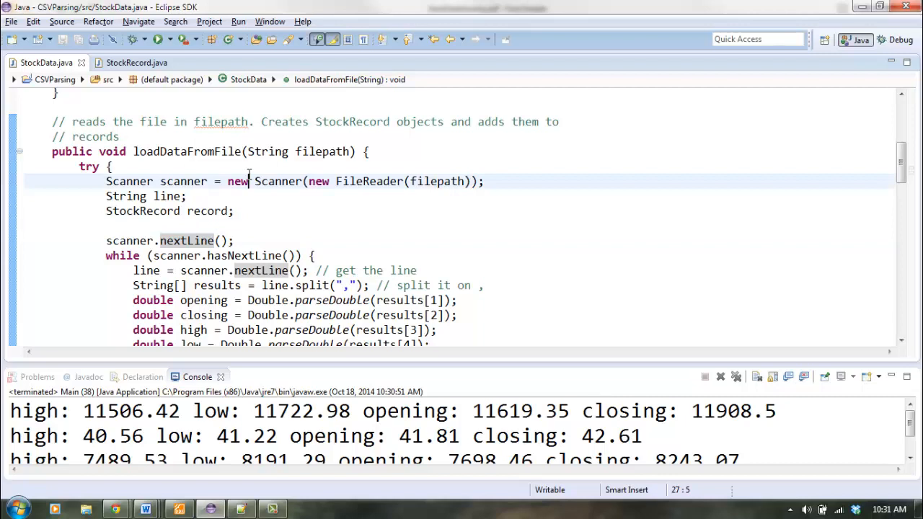
pyautogui.scroll(-3)
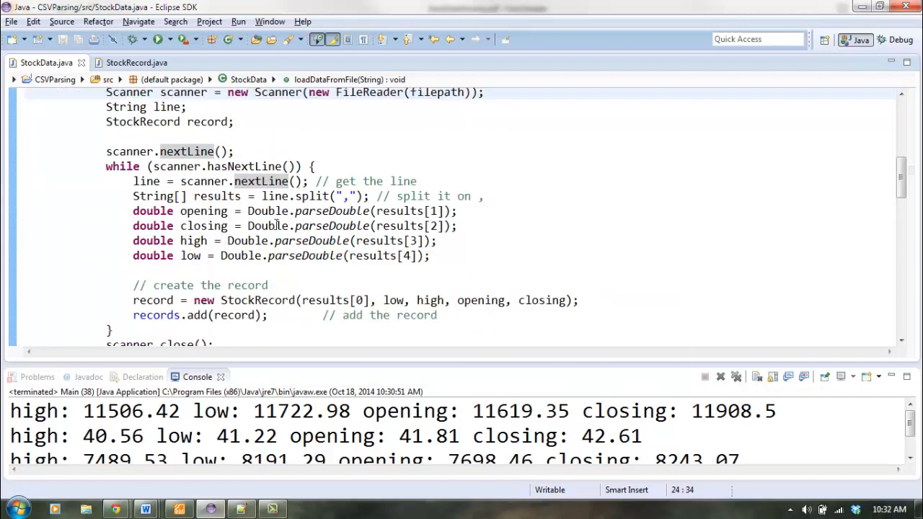
pyautogui.click(383, 225)
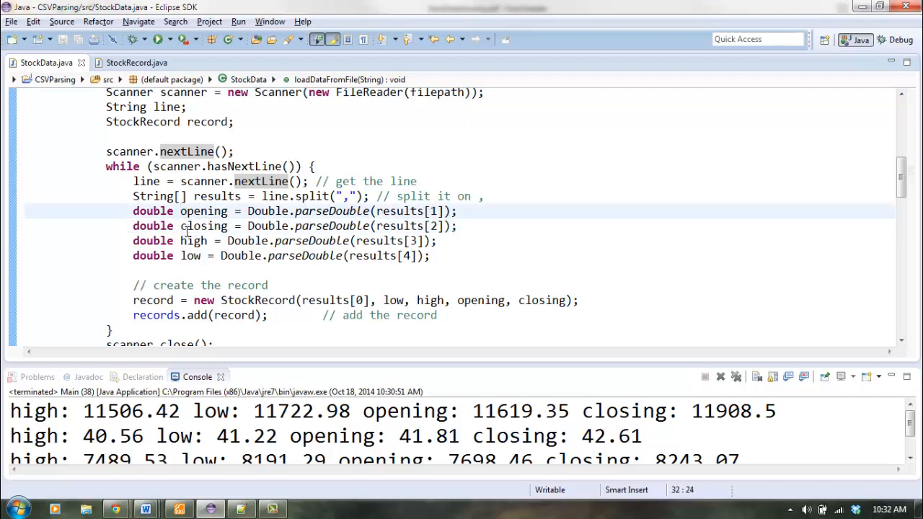
pyautogui.doubleClick(203, 211)
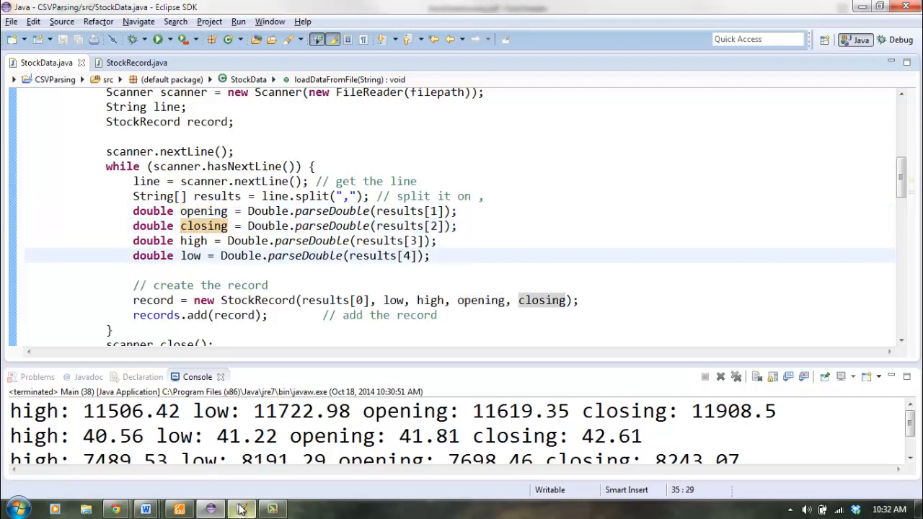
# Step: In Notepad++, compare DJIA.csv's High and Low header names with first-row values
pyautogui.click(242, 509)
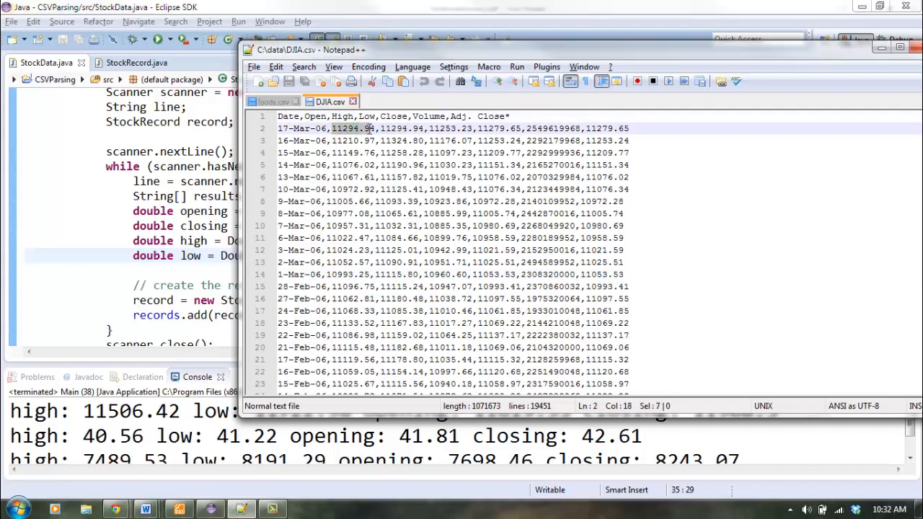
pyautogui.doubleClick(344, 116)
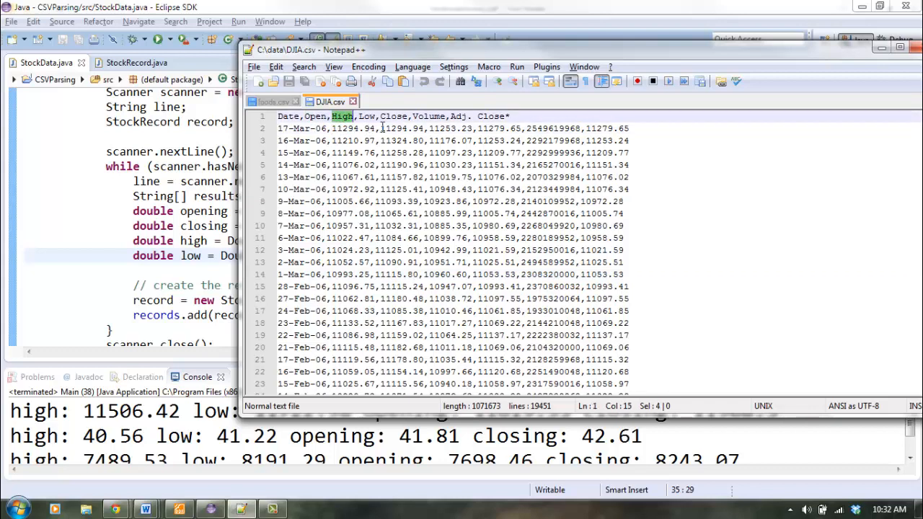
pyautogui.doubleClick(397, 128)
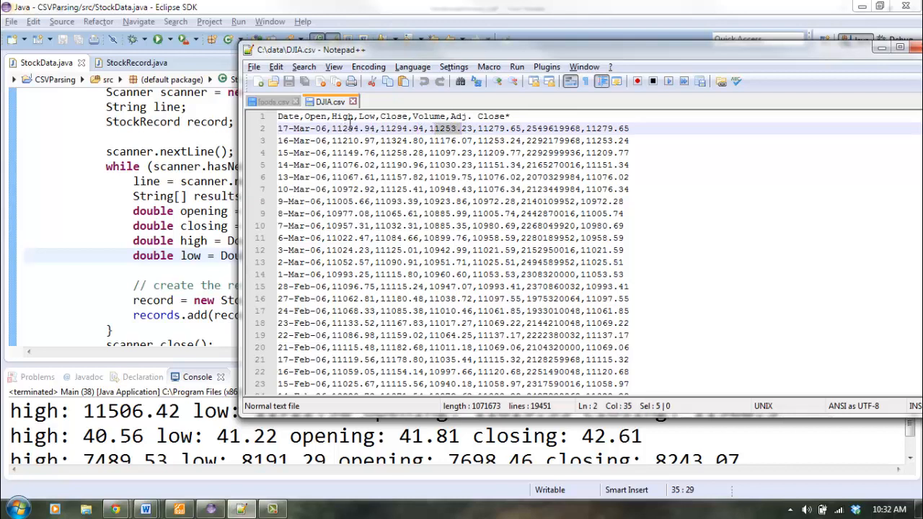
pyautogui.doubleClick(315, 116)
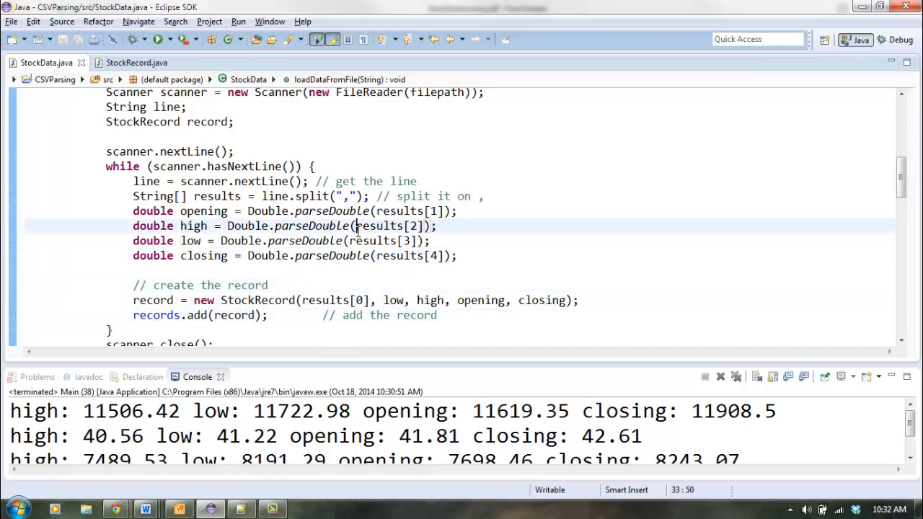
# Step: Scroll down past the reordered parsing lines to the getLowestLow method
pyautogui.scroll(-3)
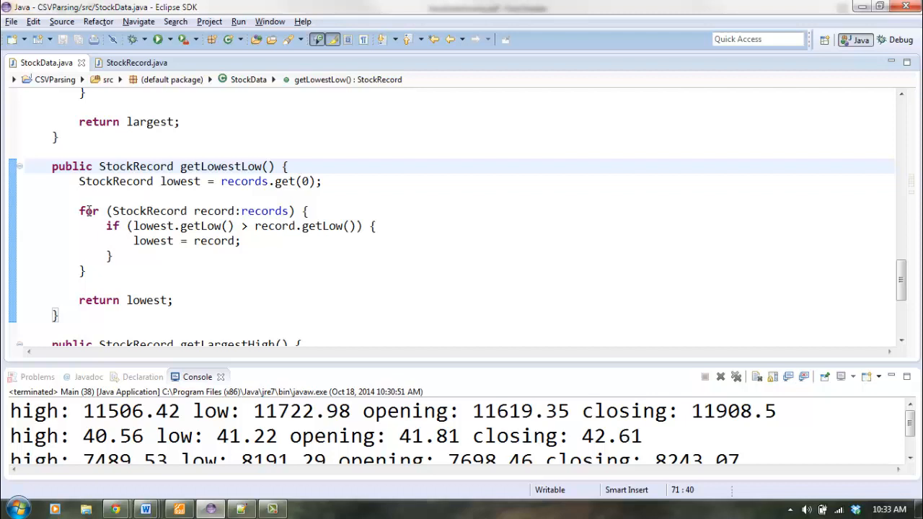
# Step: Delete getLowestLow's search loop and local variable, leaving only 'return lowest;'
pyautogui.moveTo(79, 211); pyautogui.dragTo(112, 255)
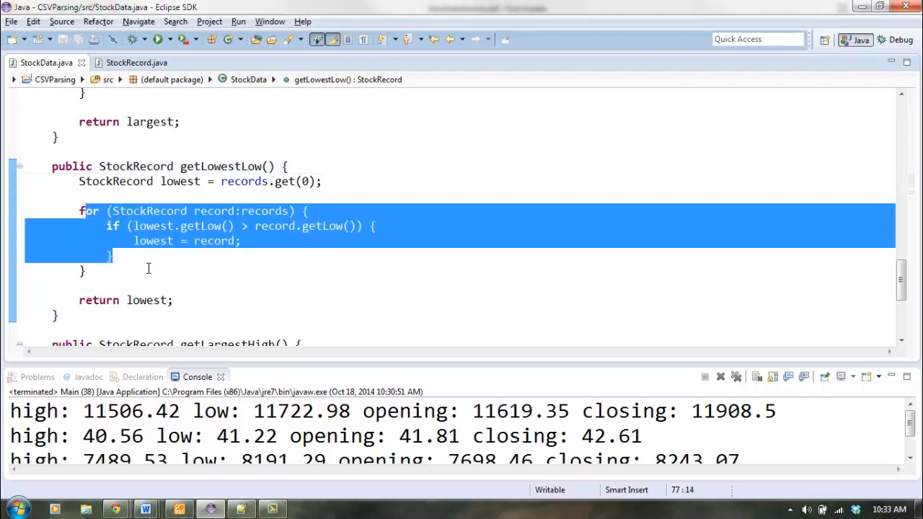
pyautogui.click(164, 267)
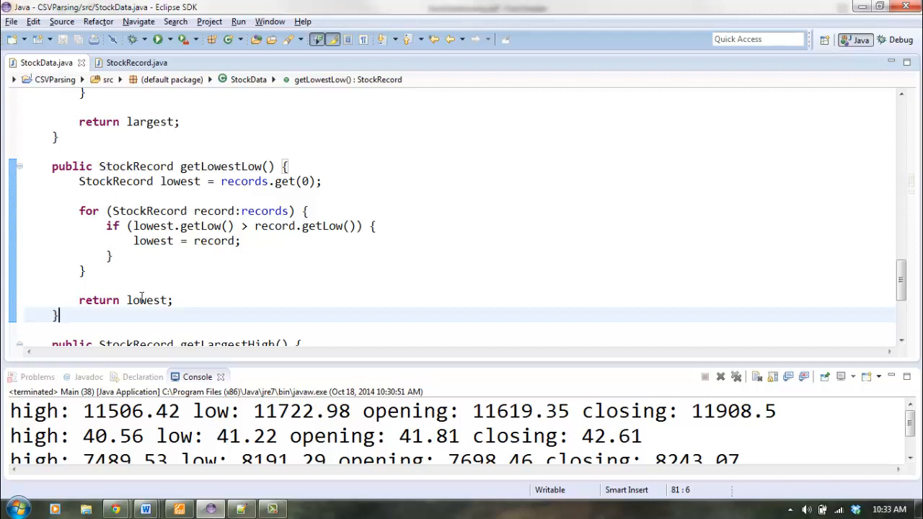
pyautogui.moveTo(270, 281)
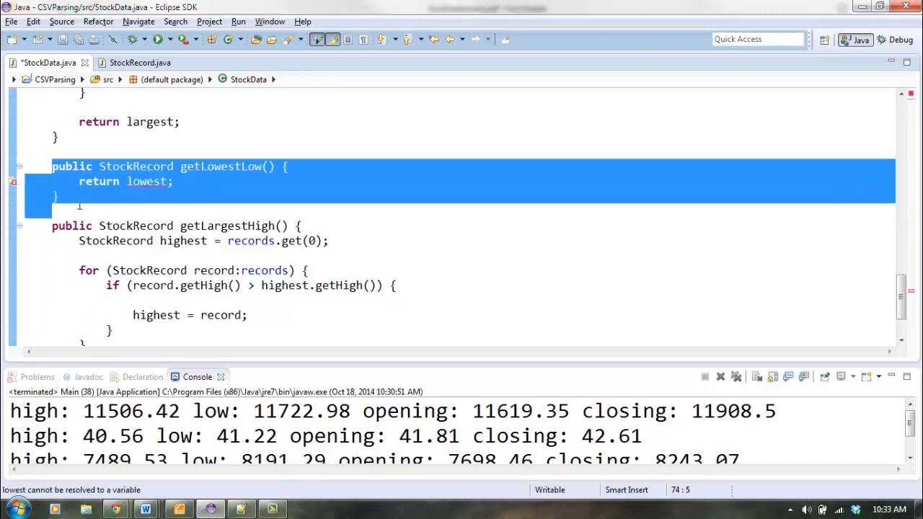
pyautogui.click(79, 181)
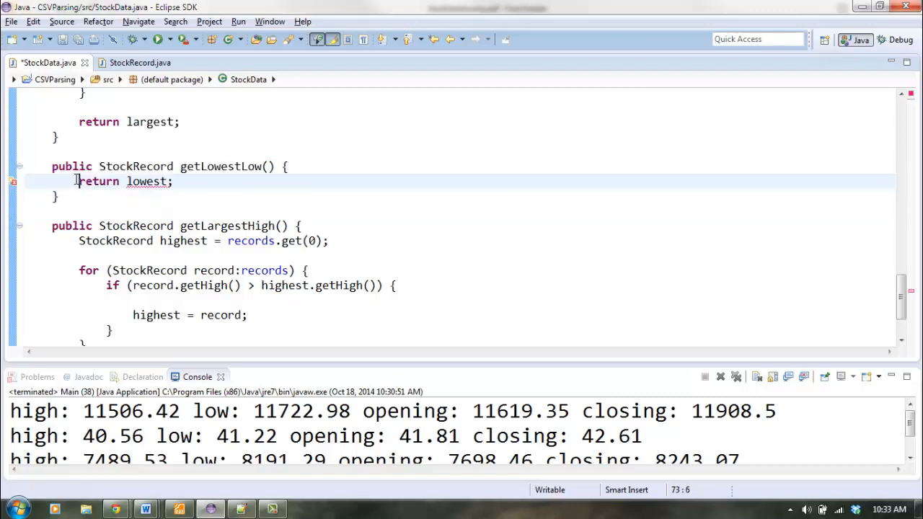
pyautogui.click(178, 209)
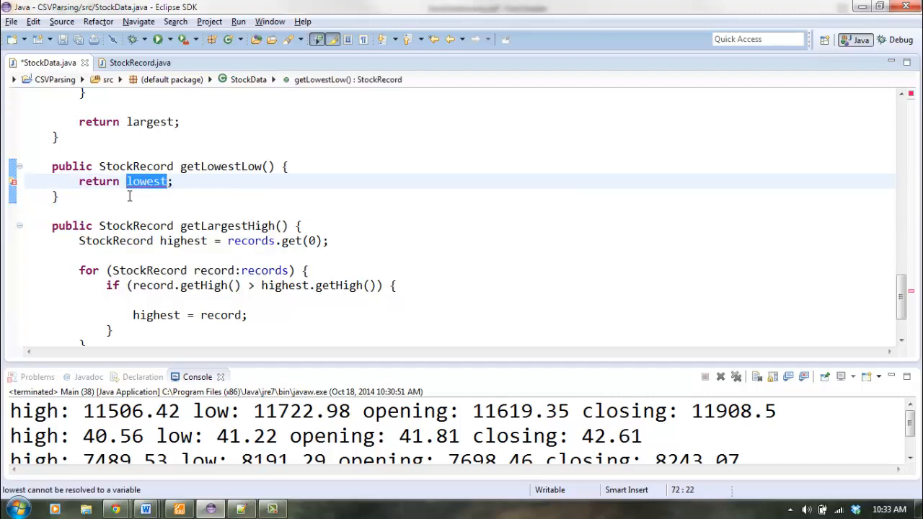
pyautogui.click(216, 226)
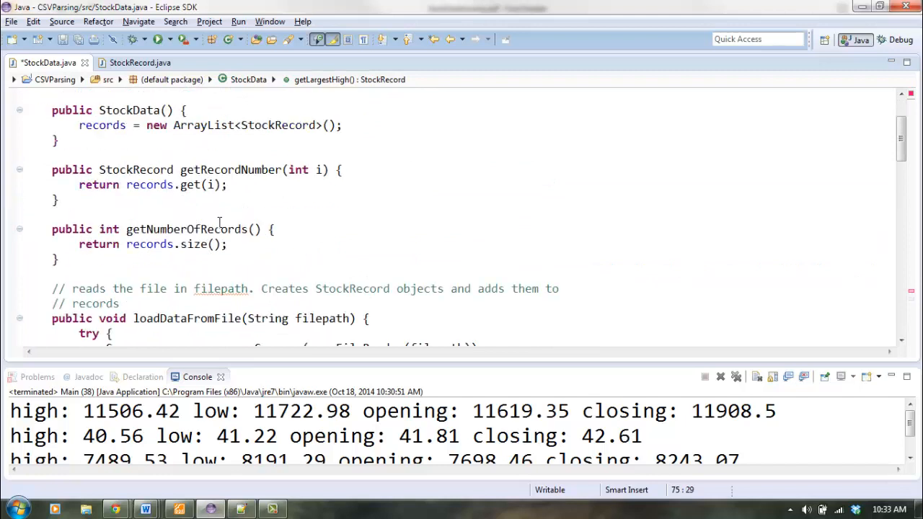
# Step: Declare 'private StockRecord lowestLow;' under records and start pointing getLowestLow at lowestLow
pyautogui.scroll(3)
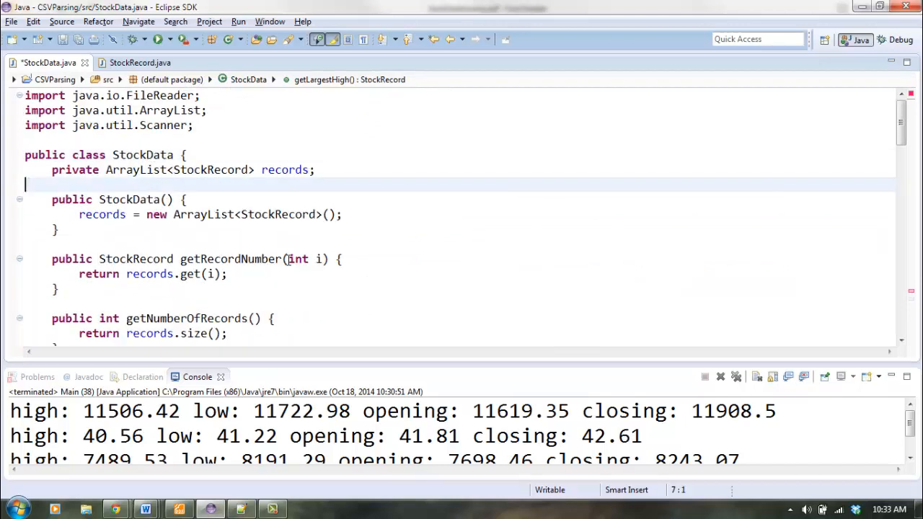
pyautogui.write('pri')
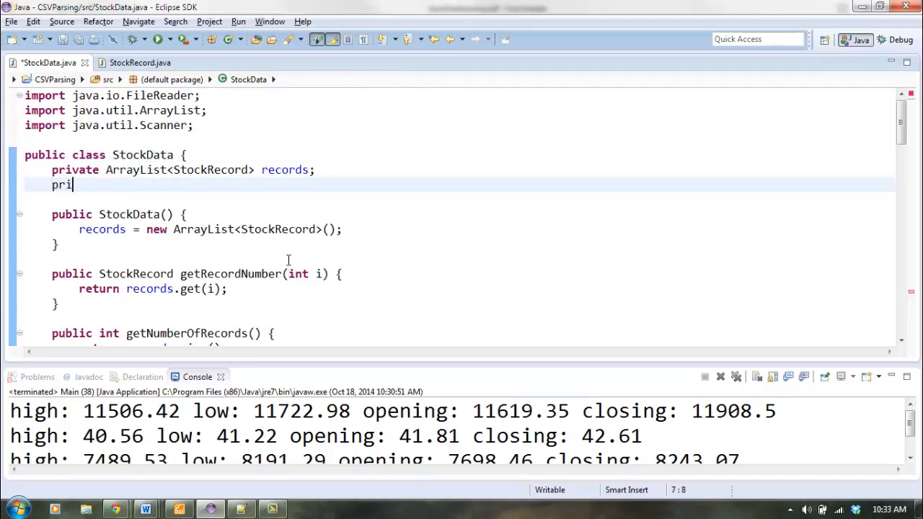
pyautogui.write('vate StockRecord')
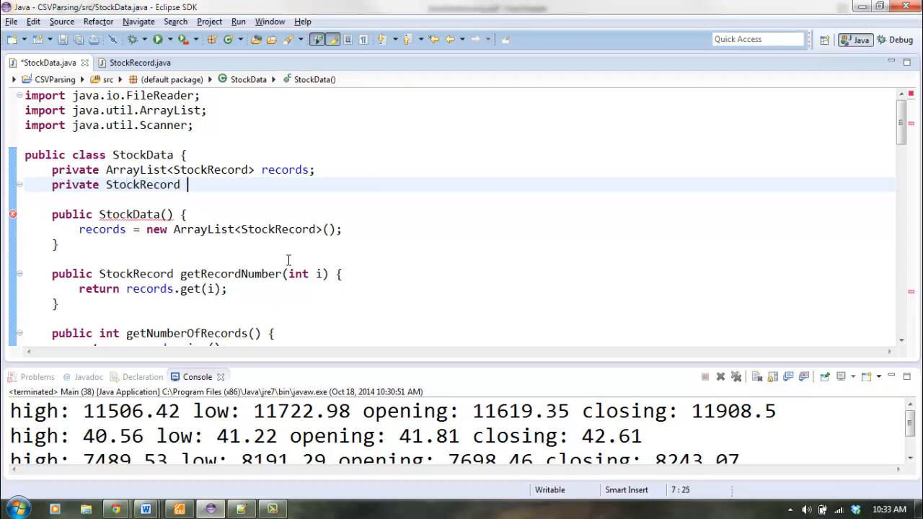
pyautogui.write('lowestLo')
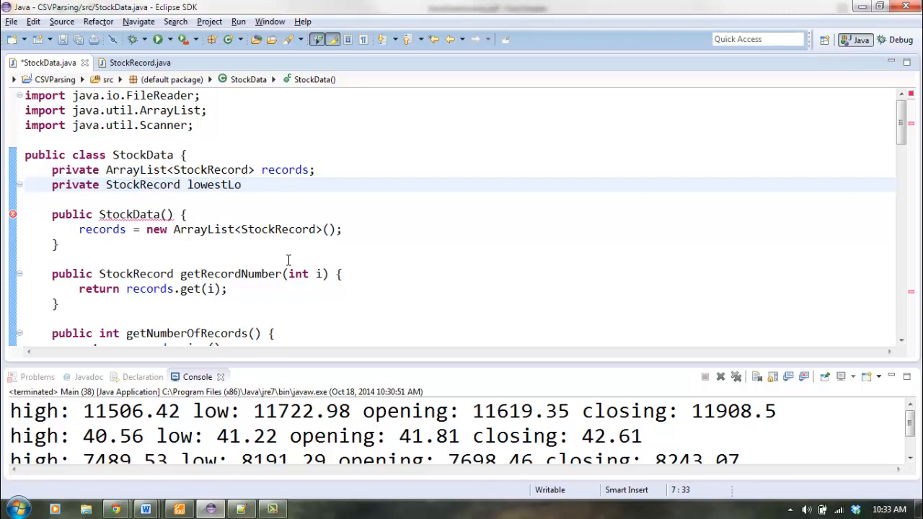
pyautogui.write('w;')
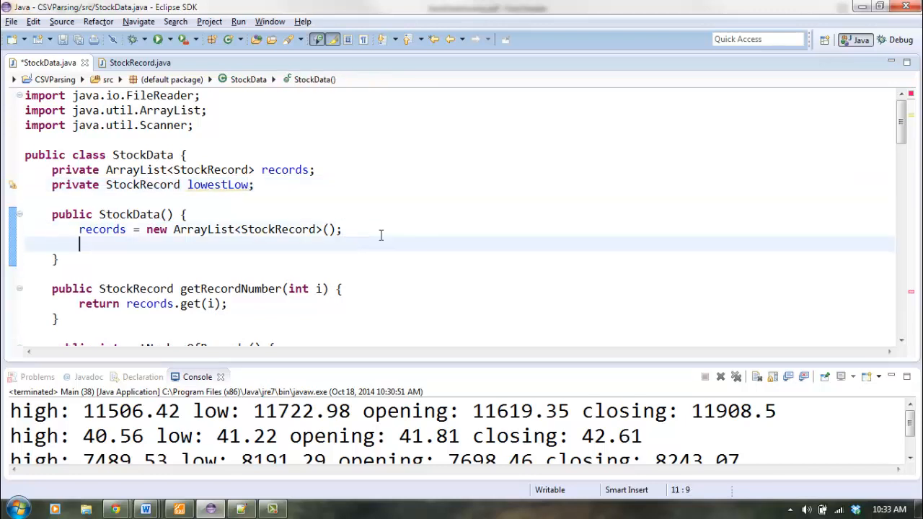
pyautogui.write('lowest;')
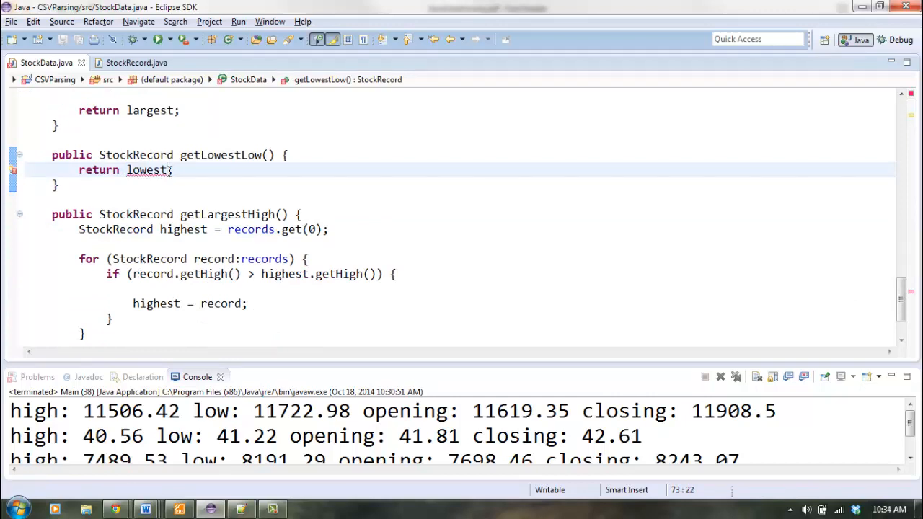
pyautogui.write('Low')
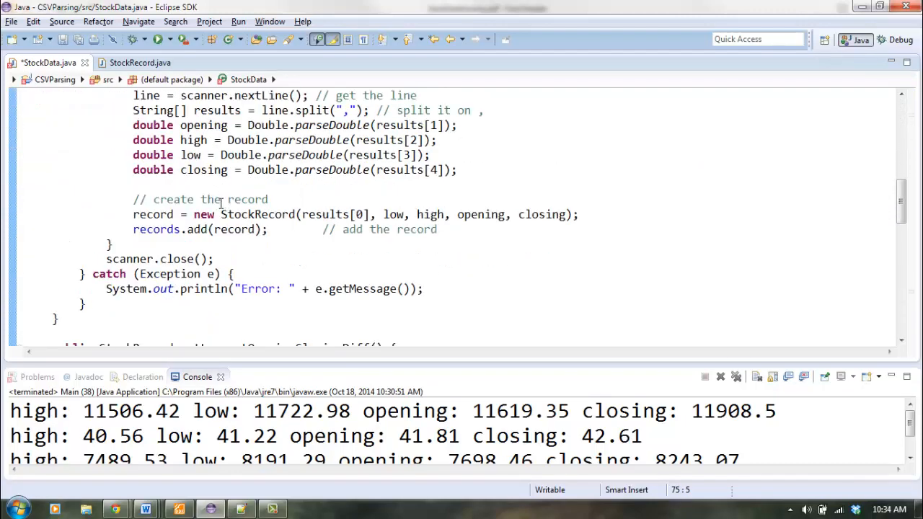
# Step: Replace the records.add(record) line in the loading loop with addRecord(record);
pyautogui.tripleClick(202, 229)
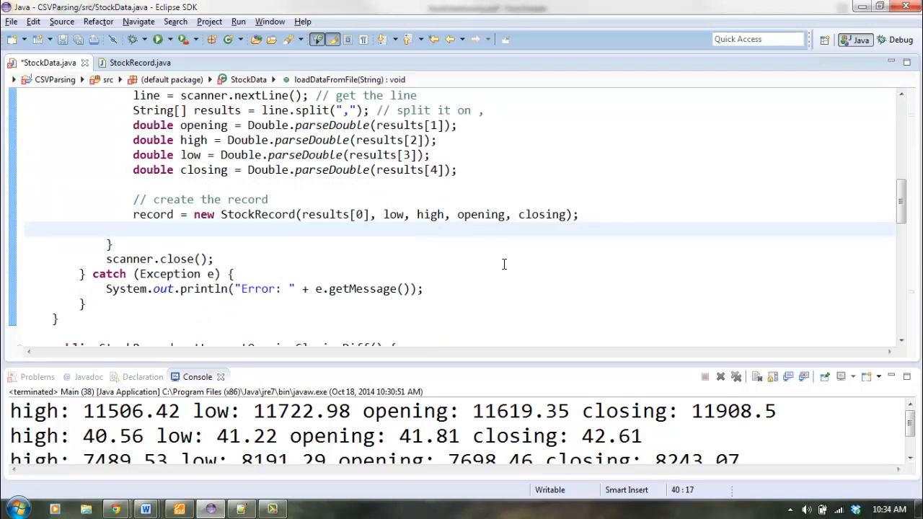
pyautogui.write('addReccord')
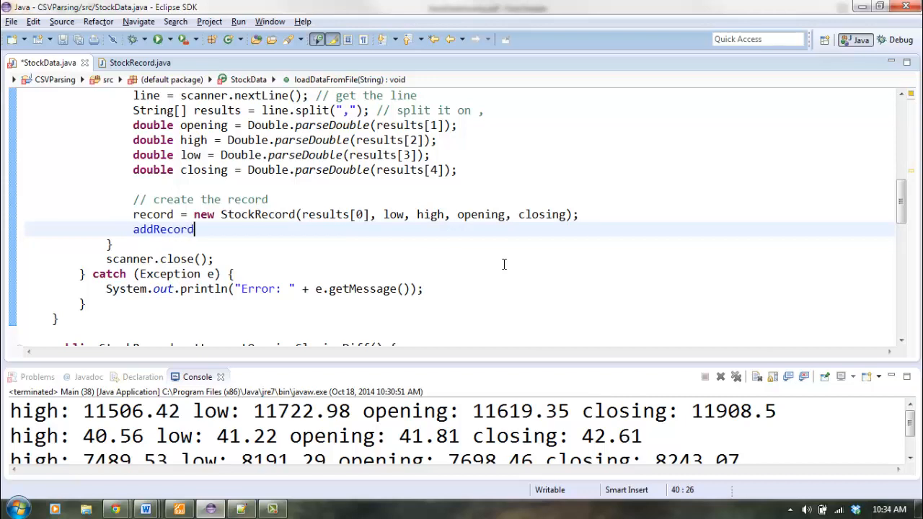
pyautogui.write('(record);')
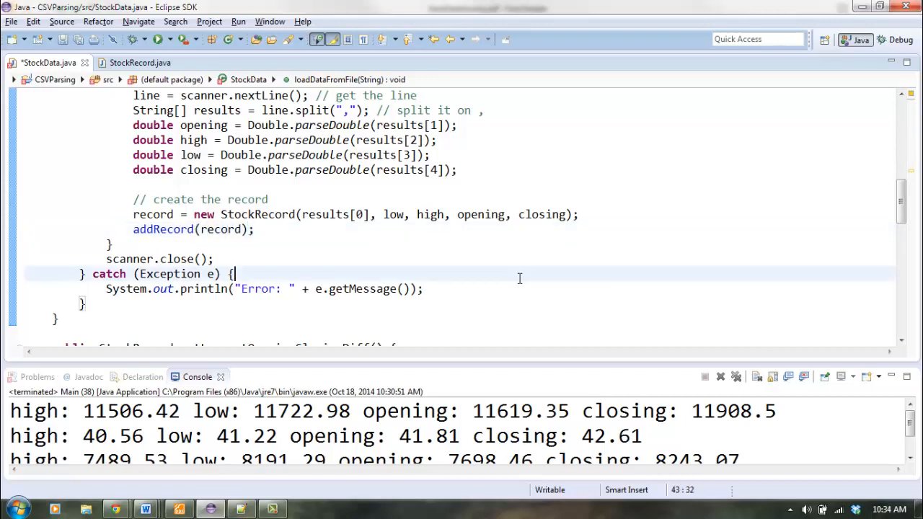
pyautogui.moveTo(162, 228)
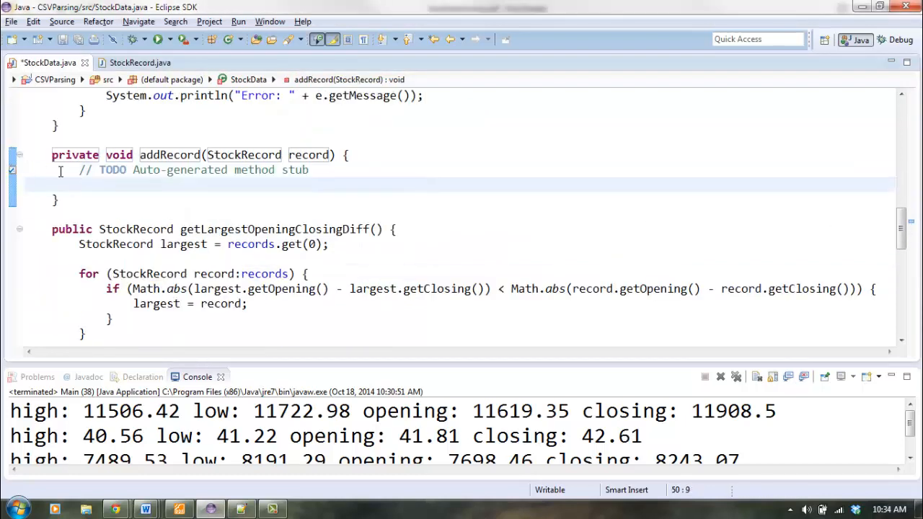
# Step: Fill the generated addRecord method with records.add(record), removing the TODO and realigning the comment
pyautogui.press('Delete')
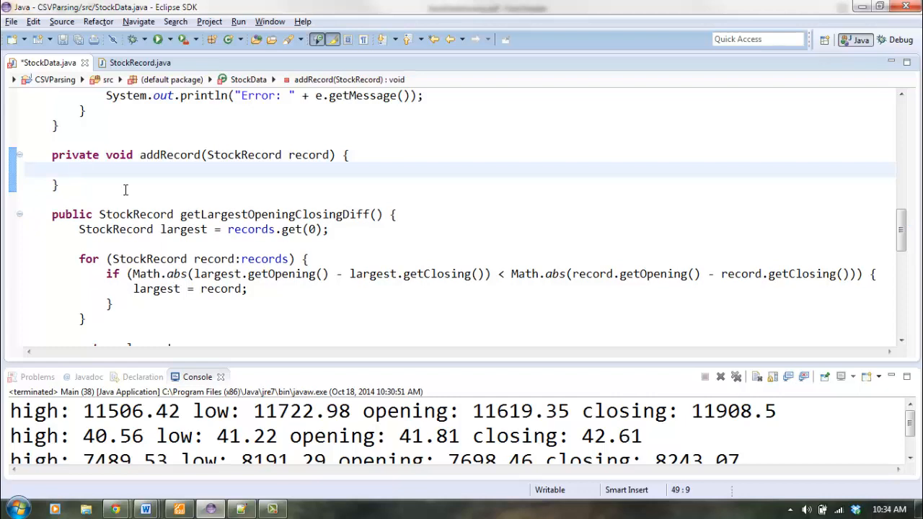
pyautogui.write('rec')
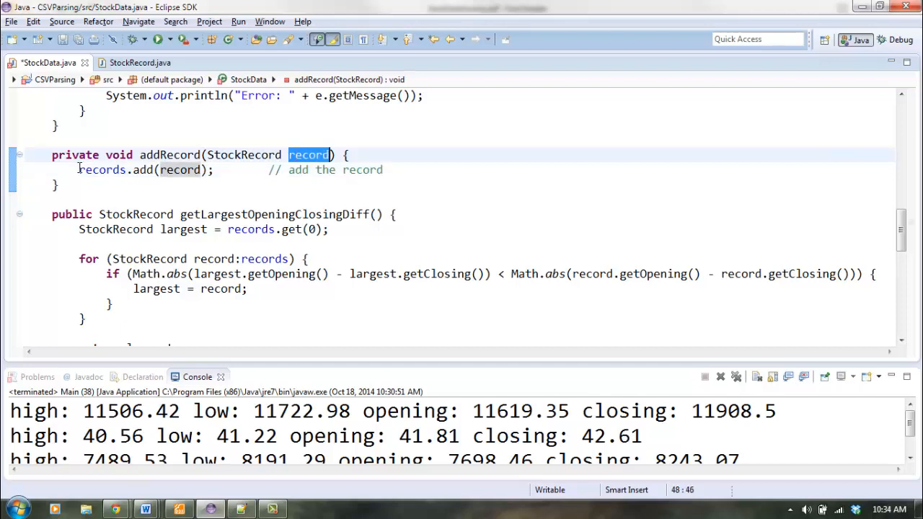
pyautogui.click(133, 169)
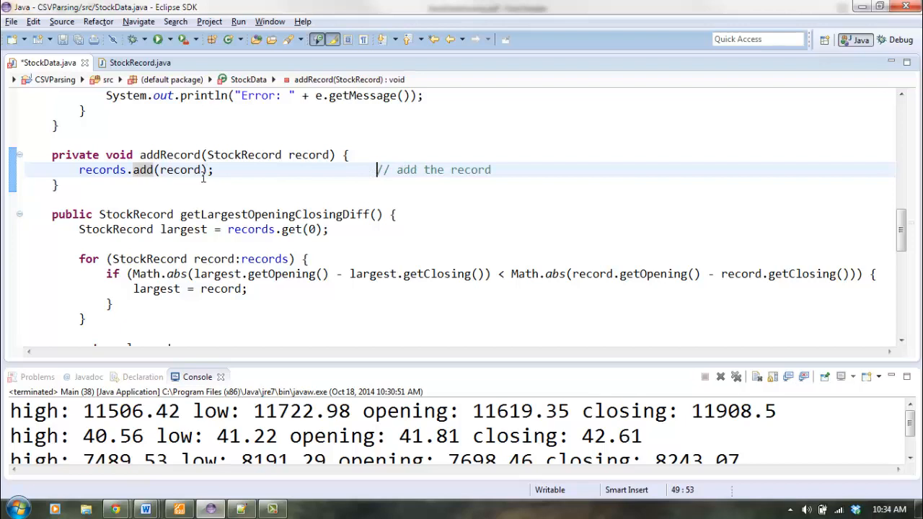
pyautogui.doubleClick(179, 169)
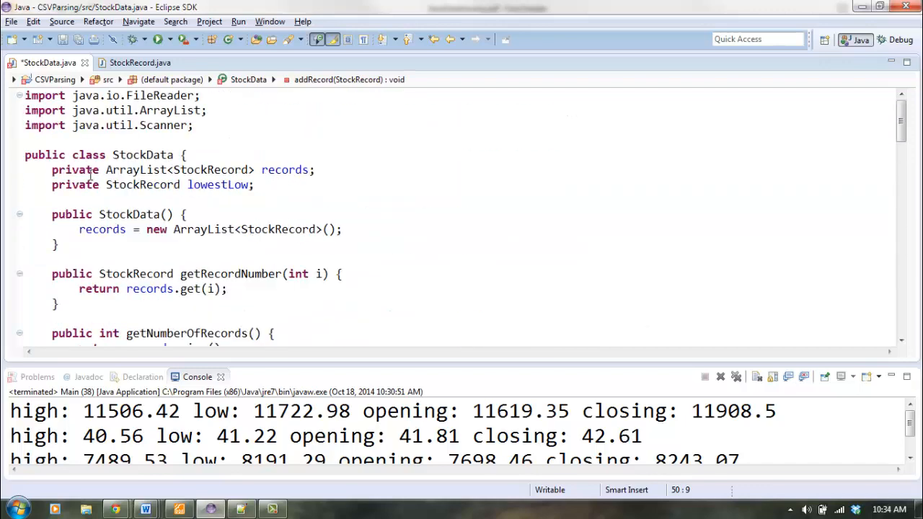
pyautogui.scroll(-3)
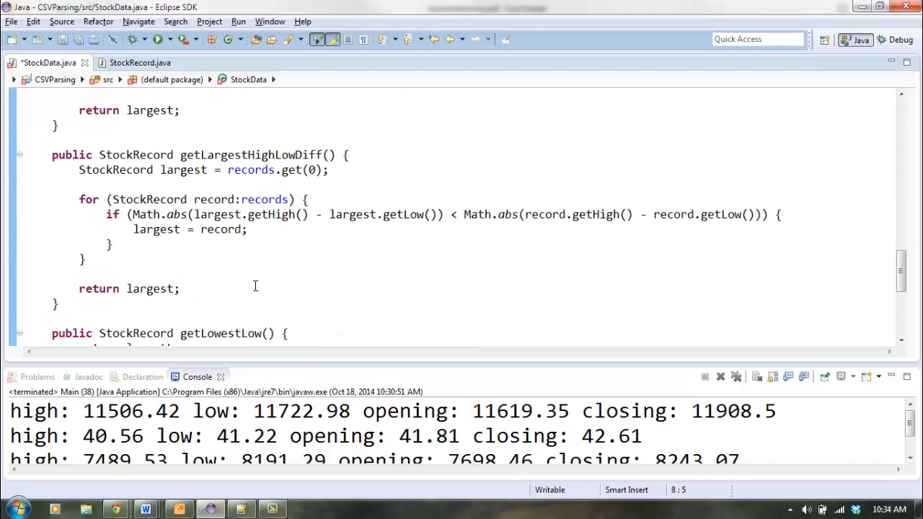
pyautogui.moveTo(346, 281)
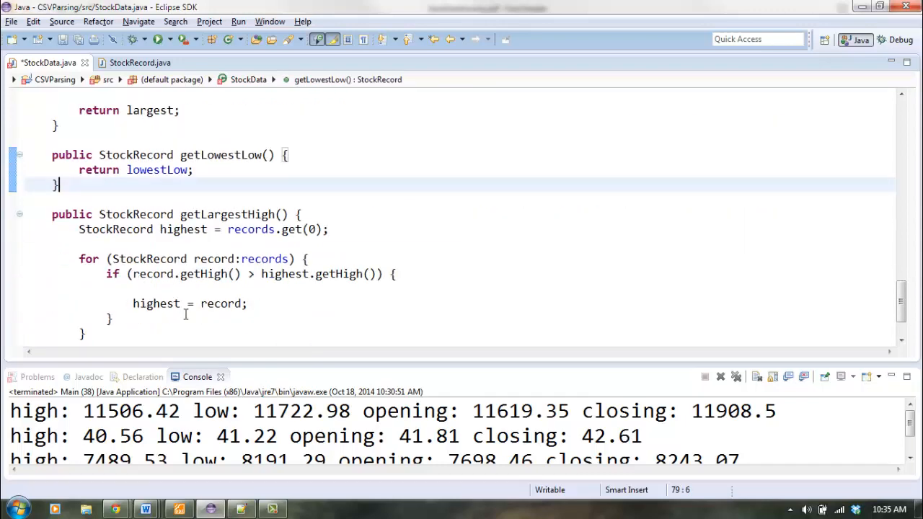
# Step: In addRecord, add 'if (record.getLow() < lowestLow.getLow()) { lowestLow = record; }'
pyautogui.scroll(-3)
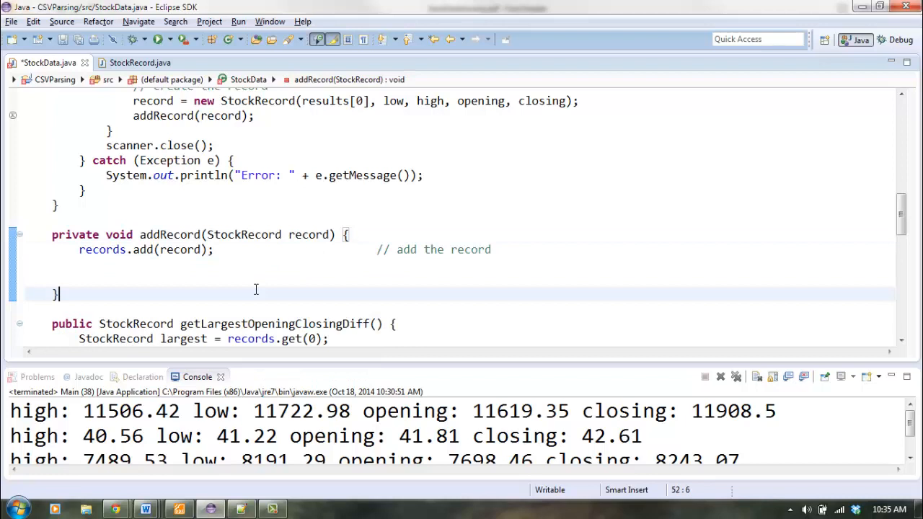
pyautogui.write('if (')
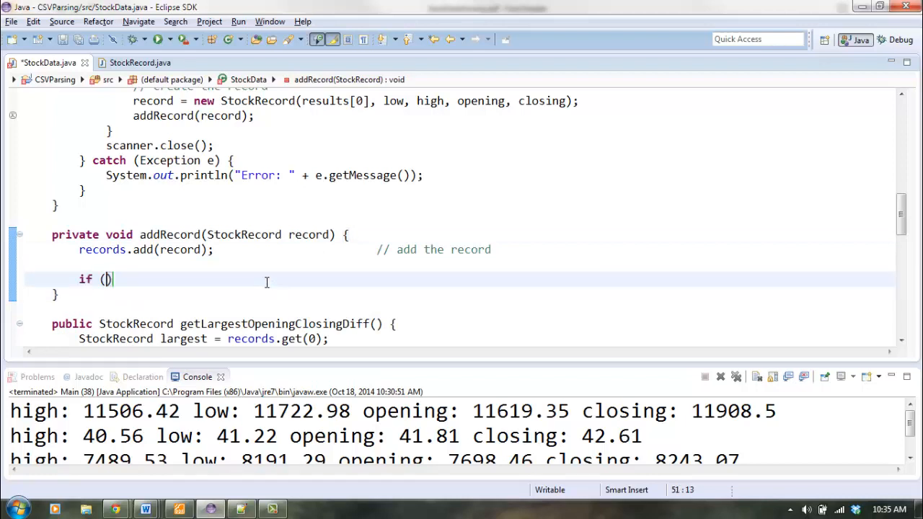
pyautogui.write('record.')
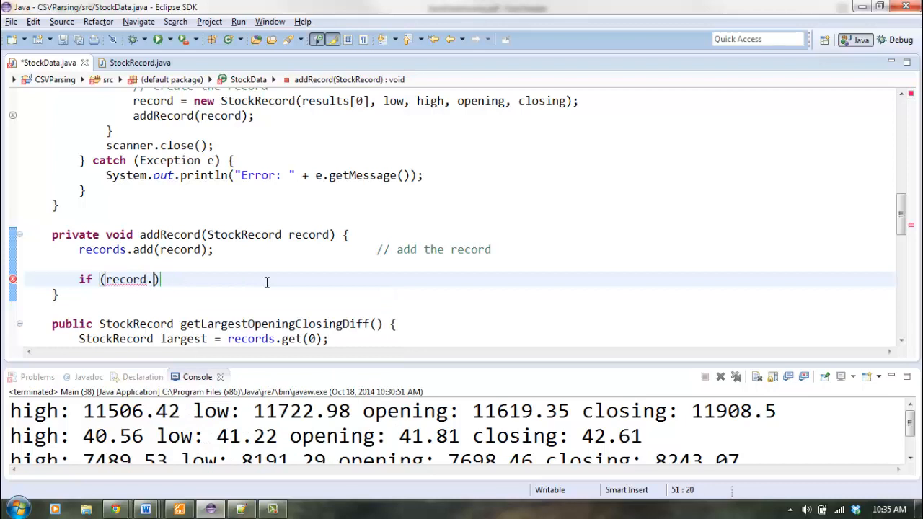
pyautogui.write('getLow(')
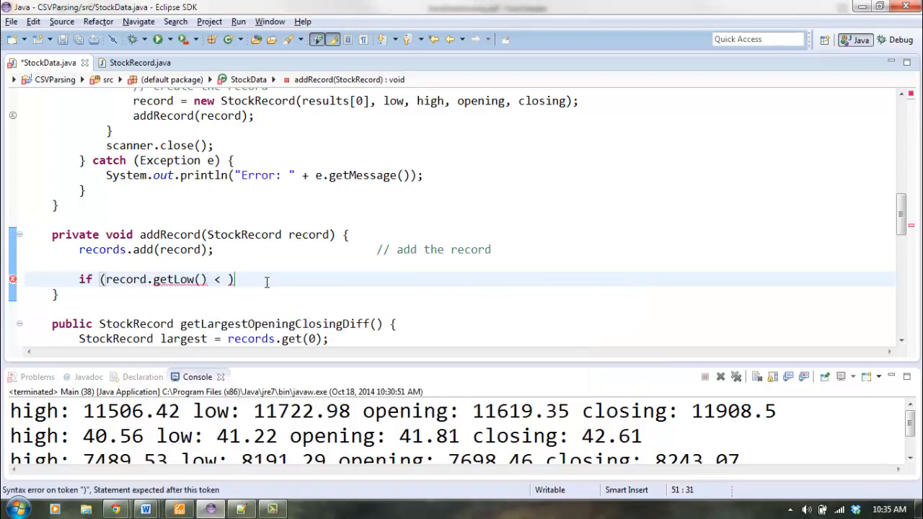
pyautogui.write('lowestLow.getLow(')
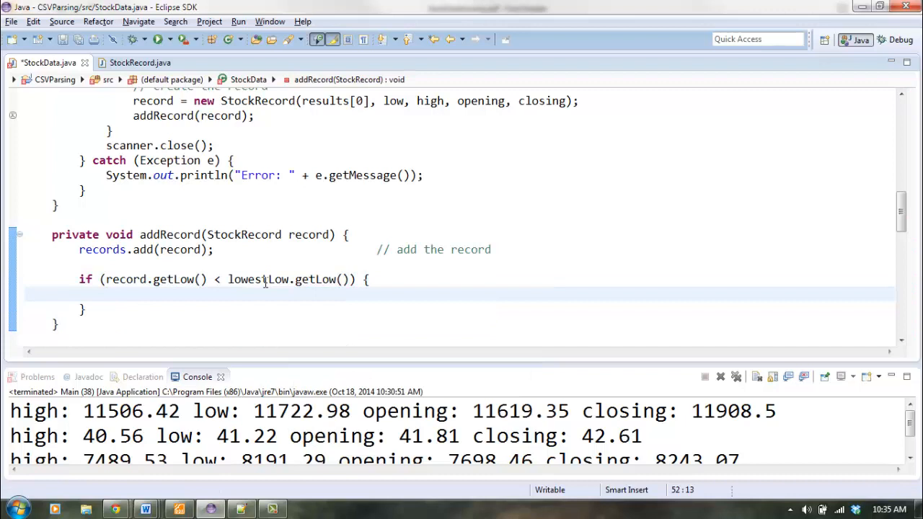
pyautogui.doubleClick(125, 279)
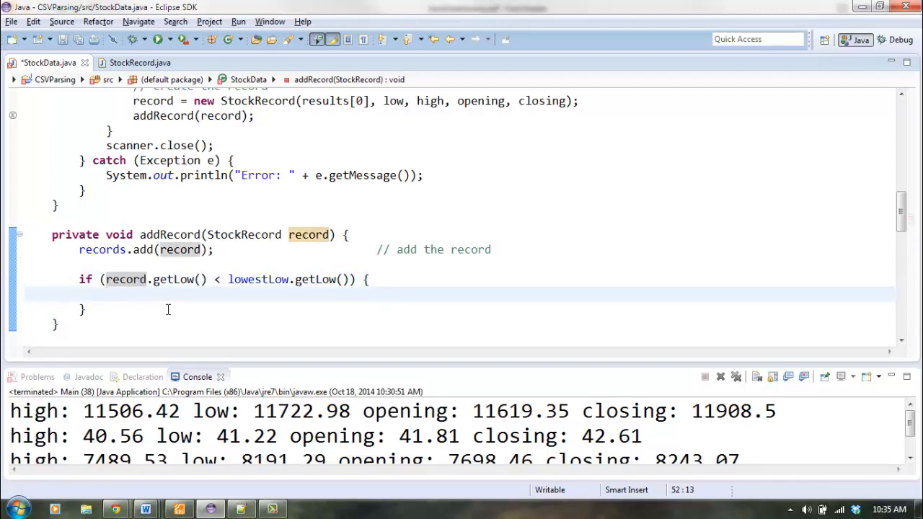
pyautogui.write('lowestLow =')
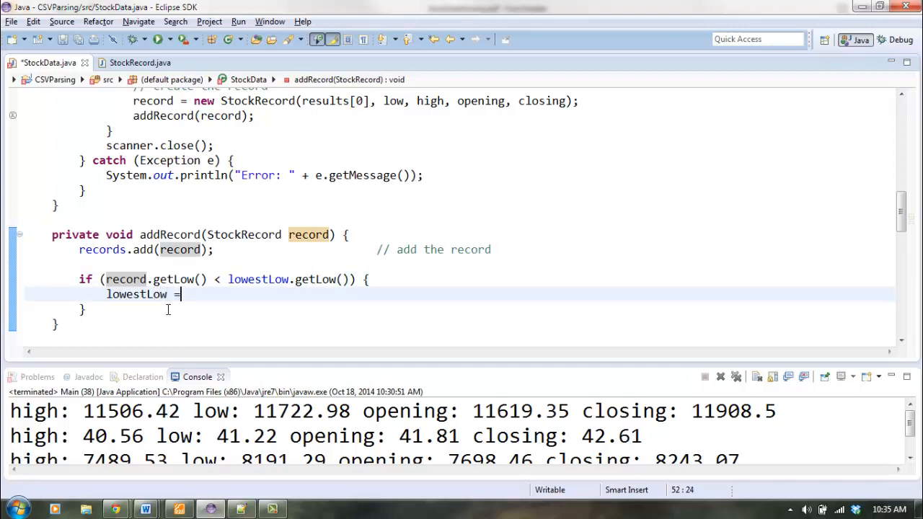
pyautogui.write('record;')
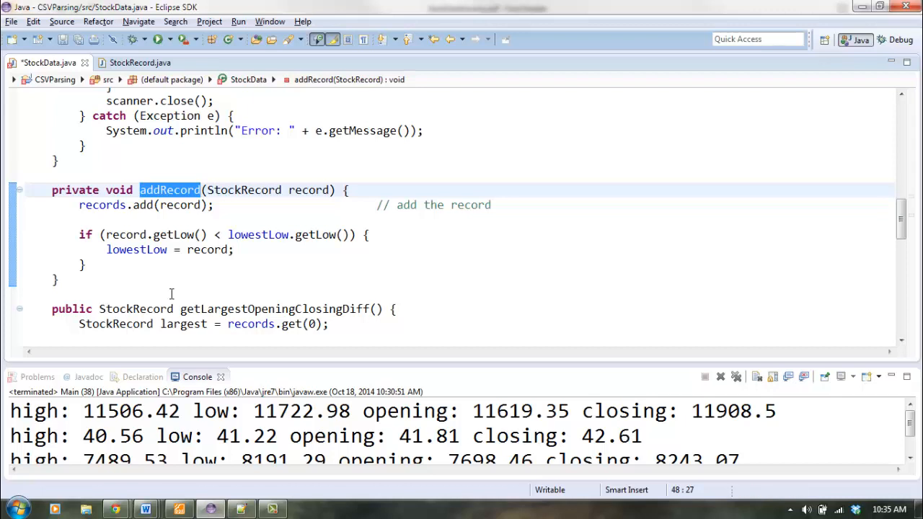
pyautogui.click(86, 265)
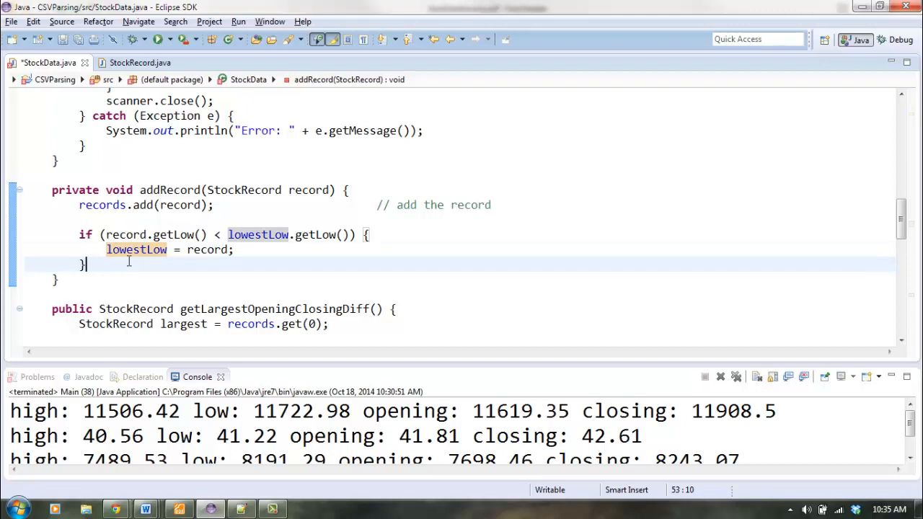
pyautogui.scroll(-3)
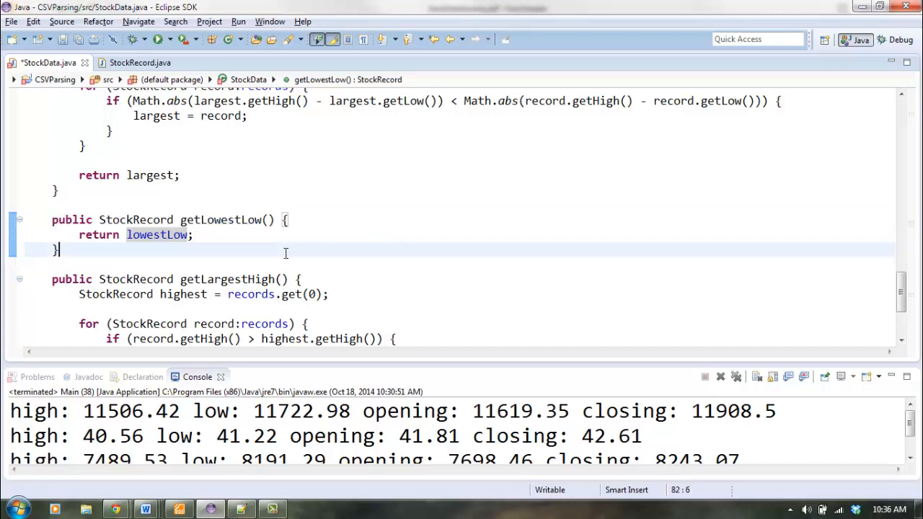
# Step: Save StockData.java with Ctrl+S
pyautogui.press('ctrl+s')
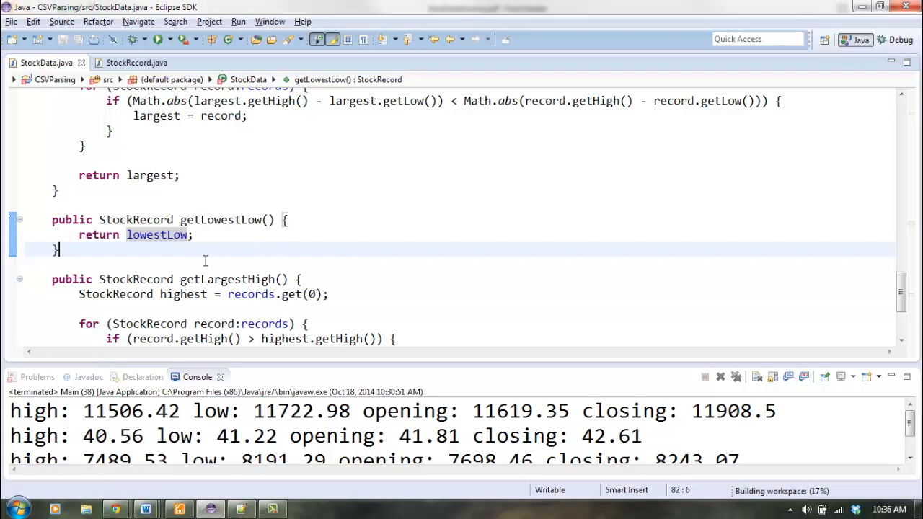